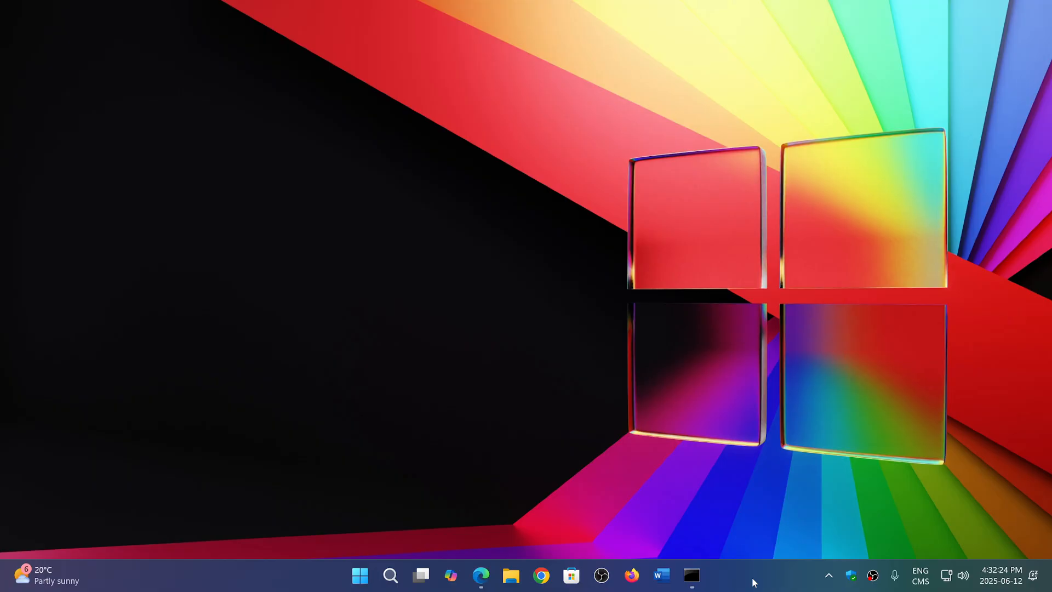
mouse_move(485, 579)
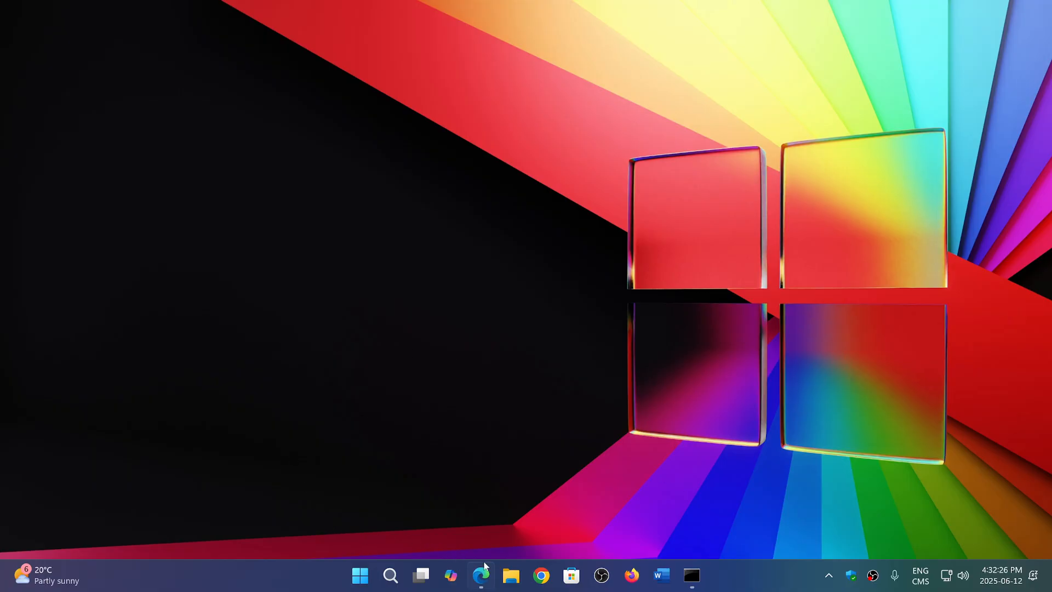
Restore Edge from the taskbar showing the v2.9.4 Windows Update Utility release notes.
left_click(479, 575)
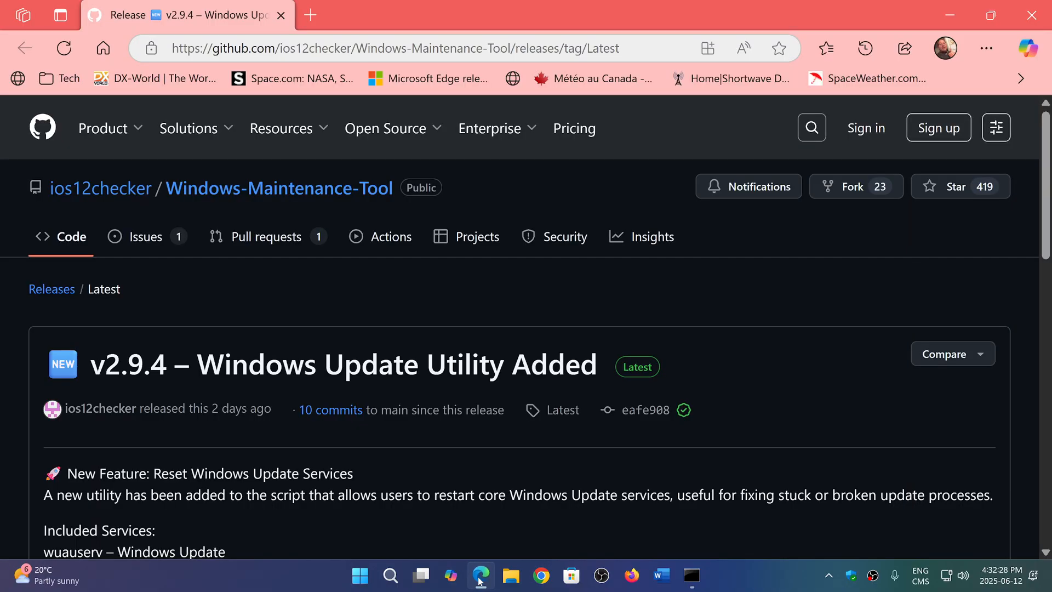
mouse_move(807, 415)
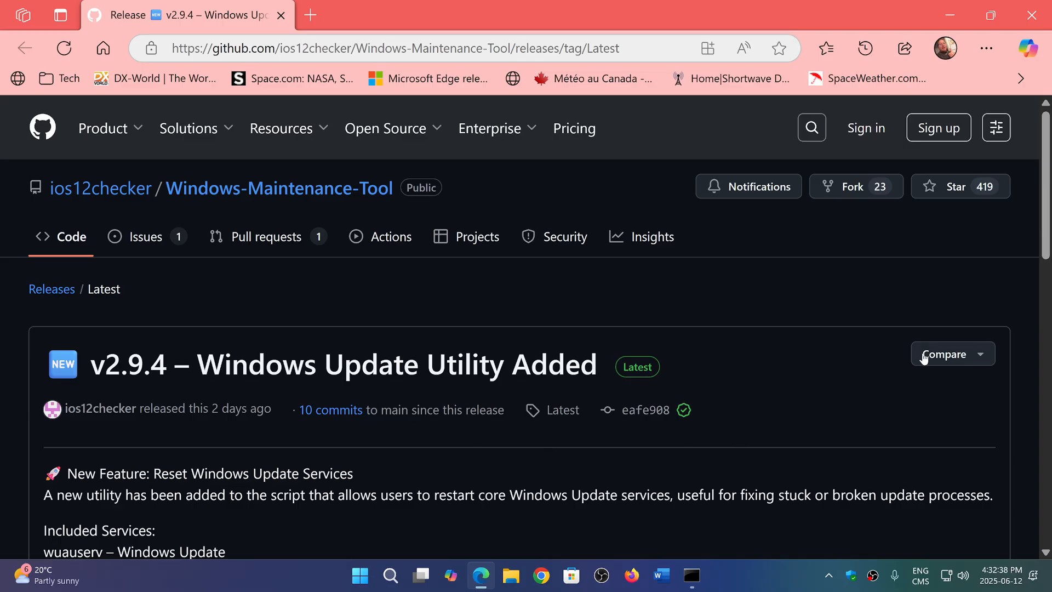
mouse_move(768, 377)
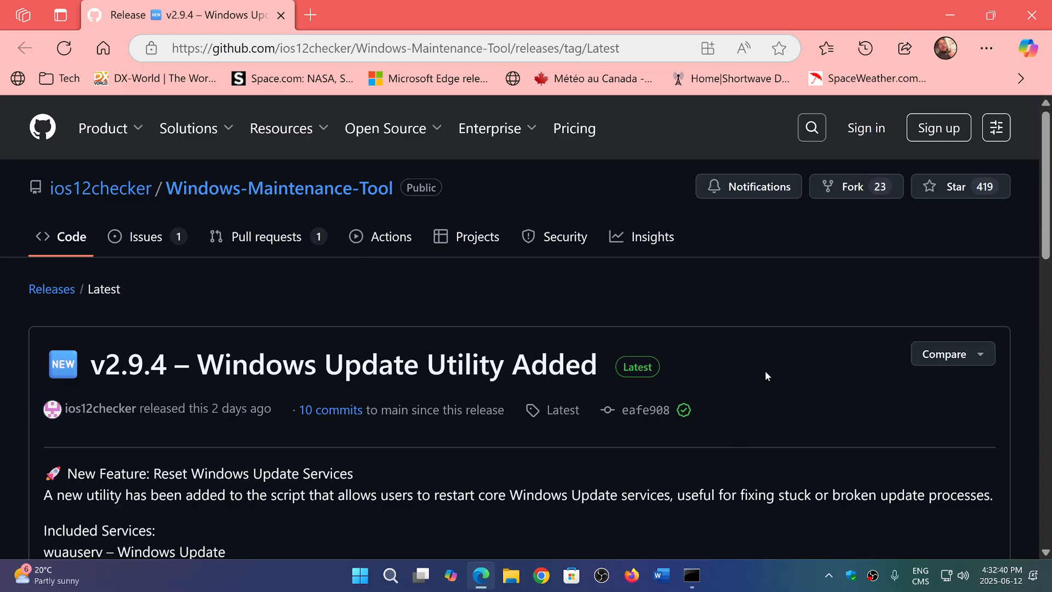
mouse_move(770, 373)
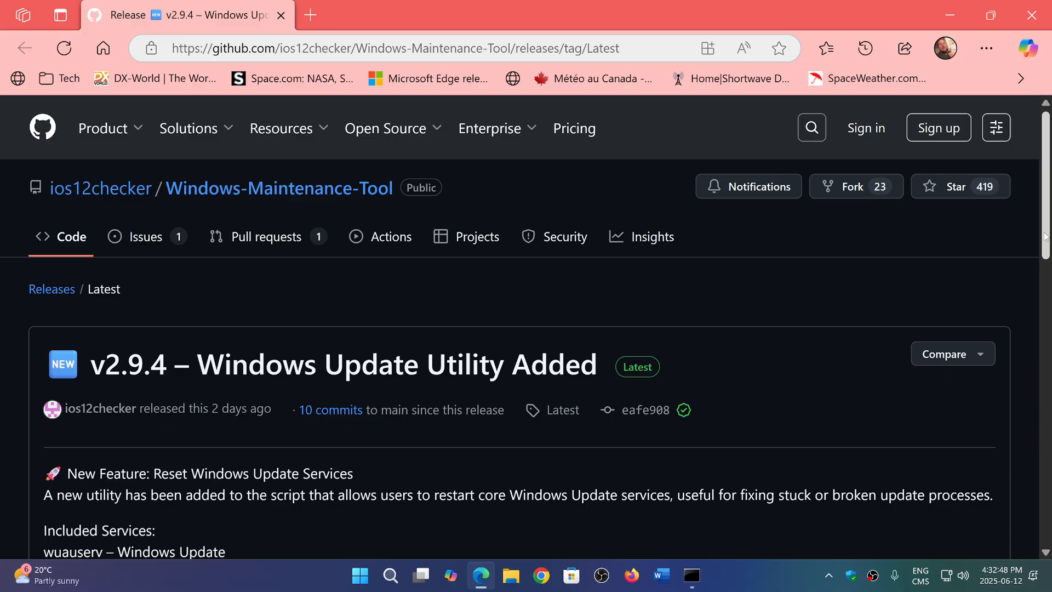
Review the release notes down to the Windows_Maintenance_Tool_V2.9.5.bat asset.
scroll("down", 3)
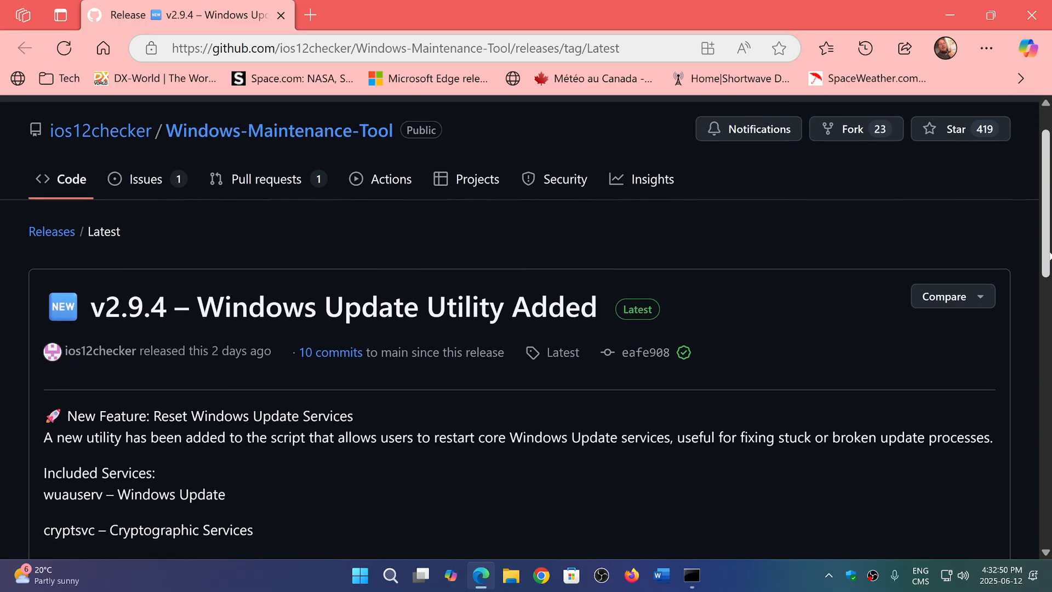
scroll("down", 3)
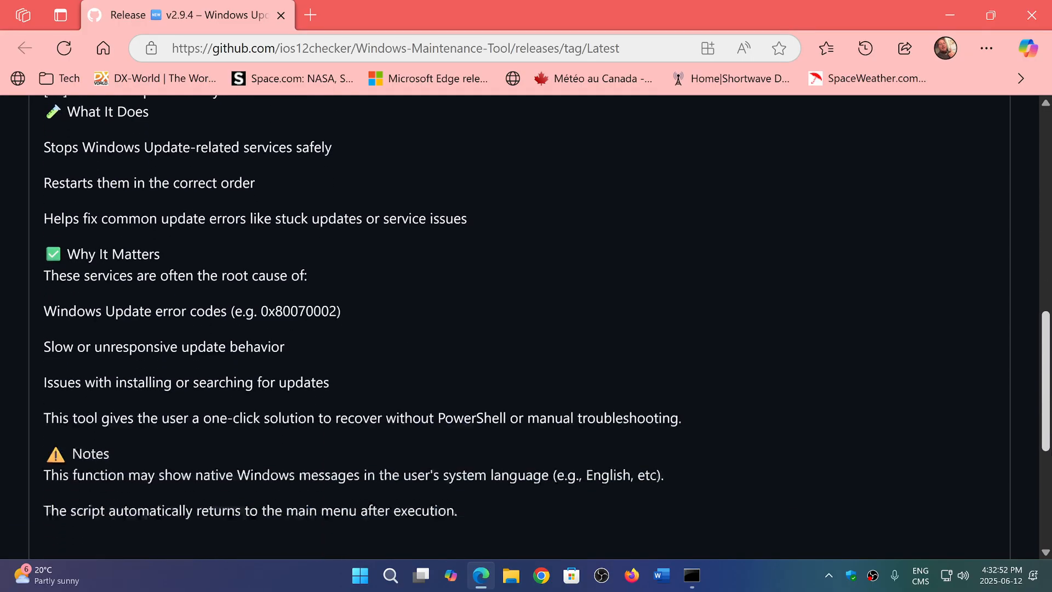
scroll("down", 3)
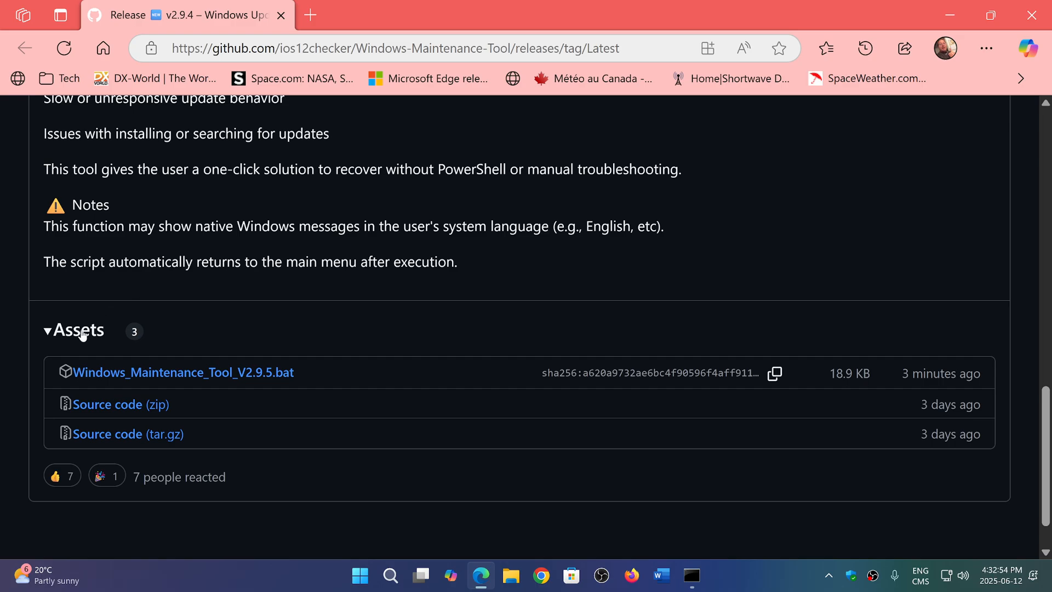
mouse_move(230, 373)
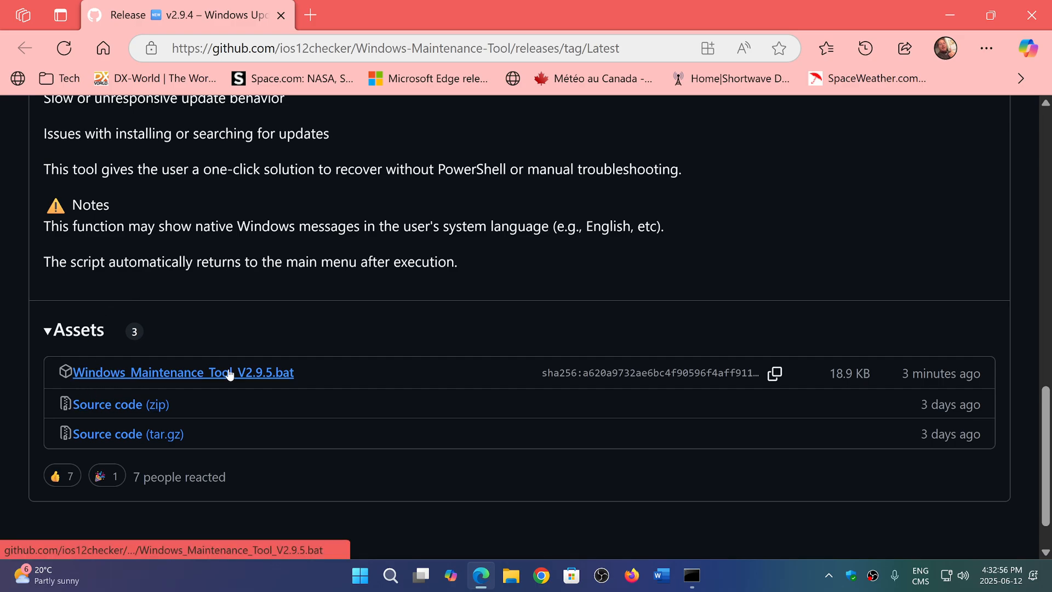
mouse_move(259, 380)
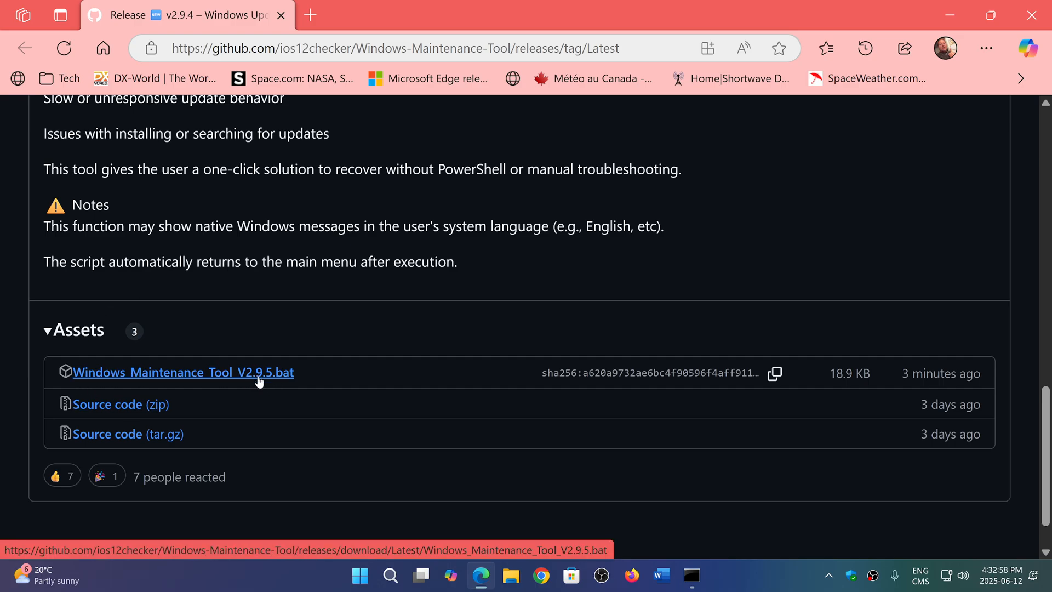
mouse_move(293, 380)
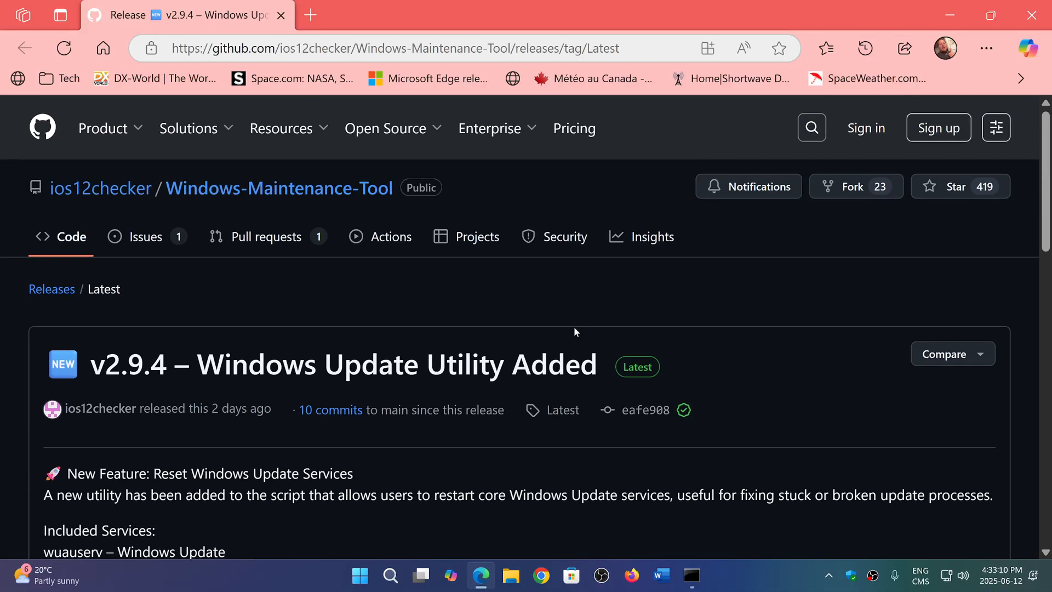
mouse_move(816, 461)
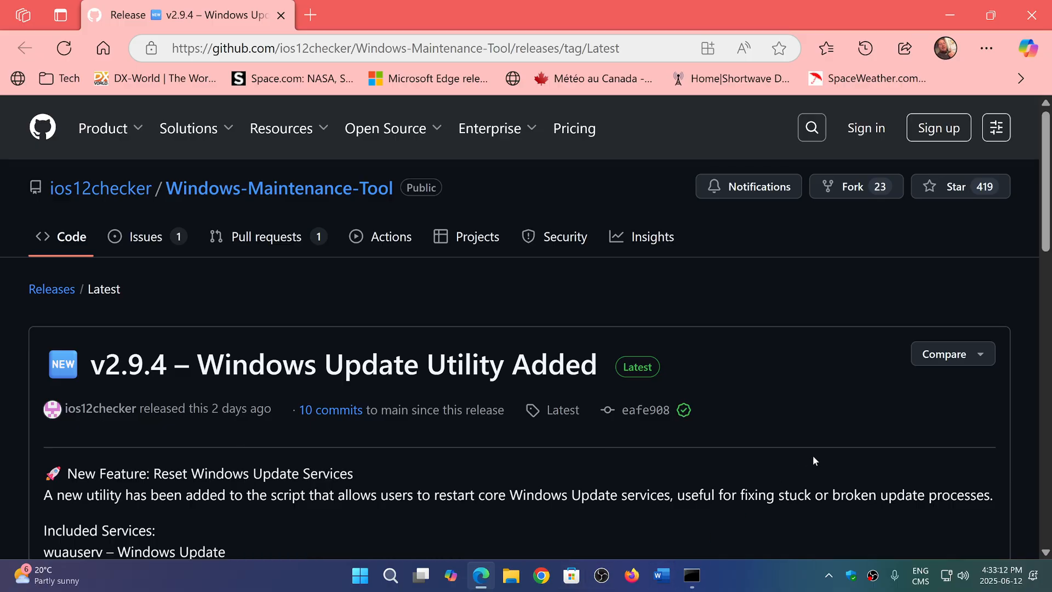
mouse_move(796, 433)
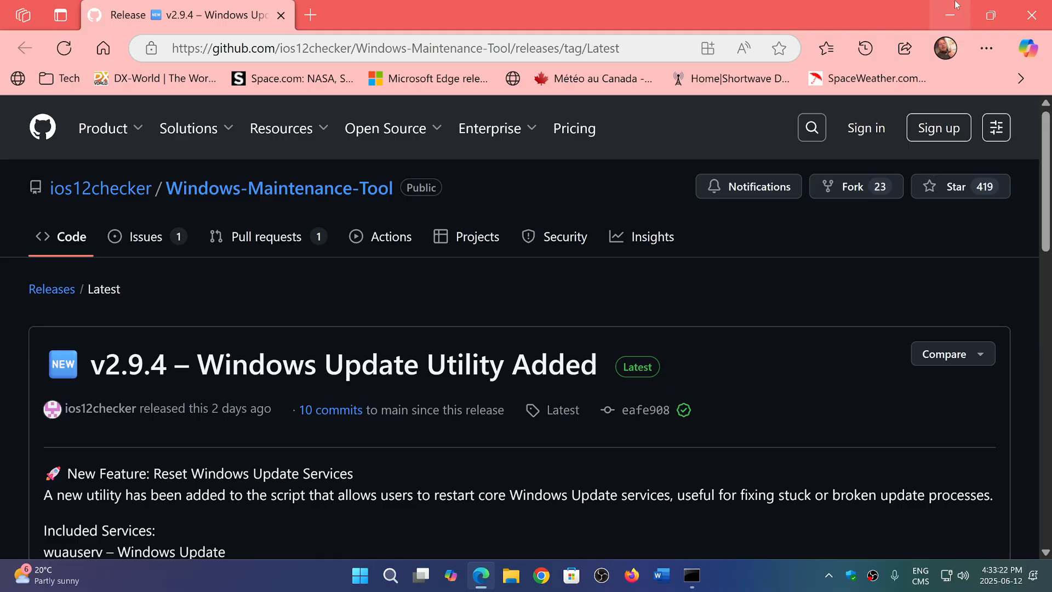
Minimize Edge and show the maintenance tool's menu in the Command Prompt window.
left_click(950, 14)
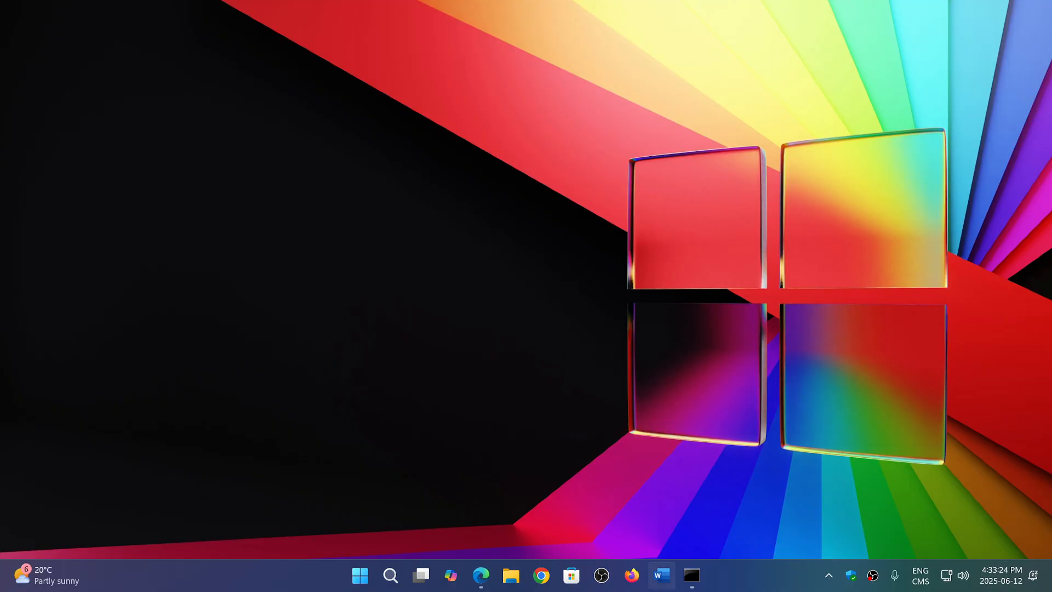
left_click(691, 576)
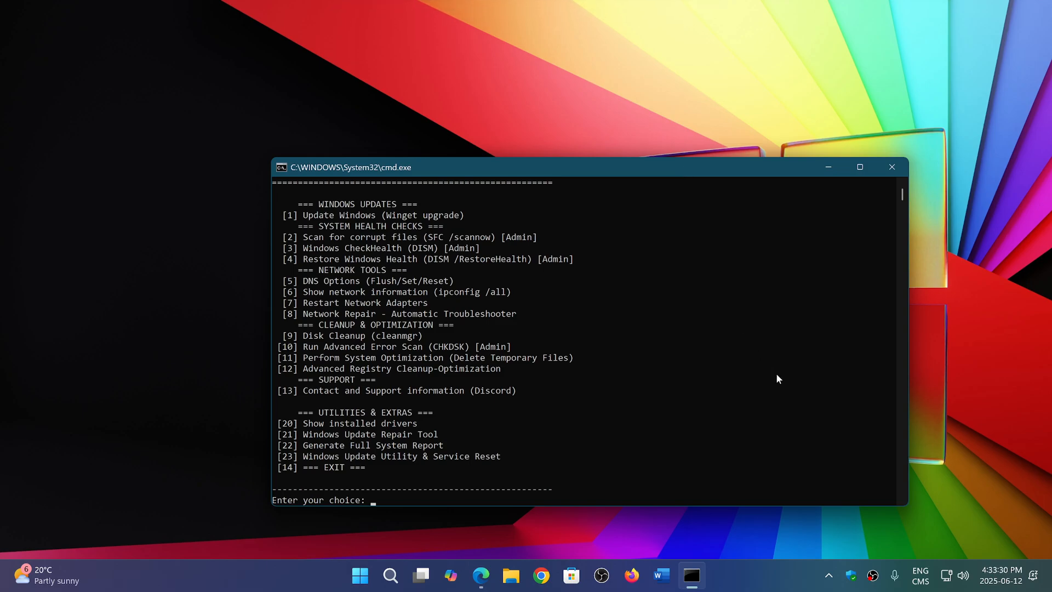
mouse_move(251, 218)
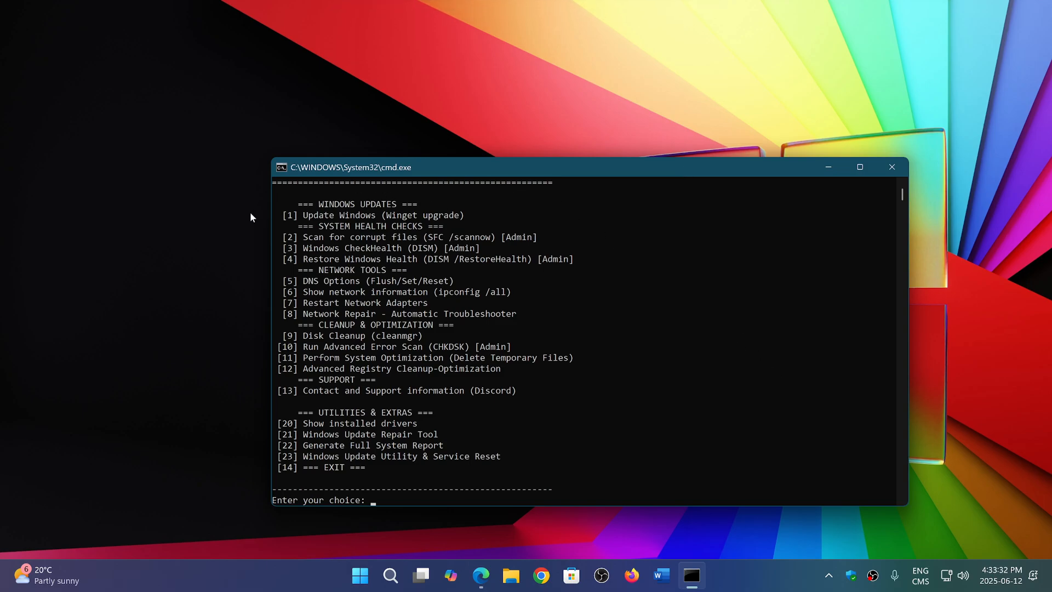
mouse_move(436, 226)
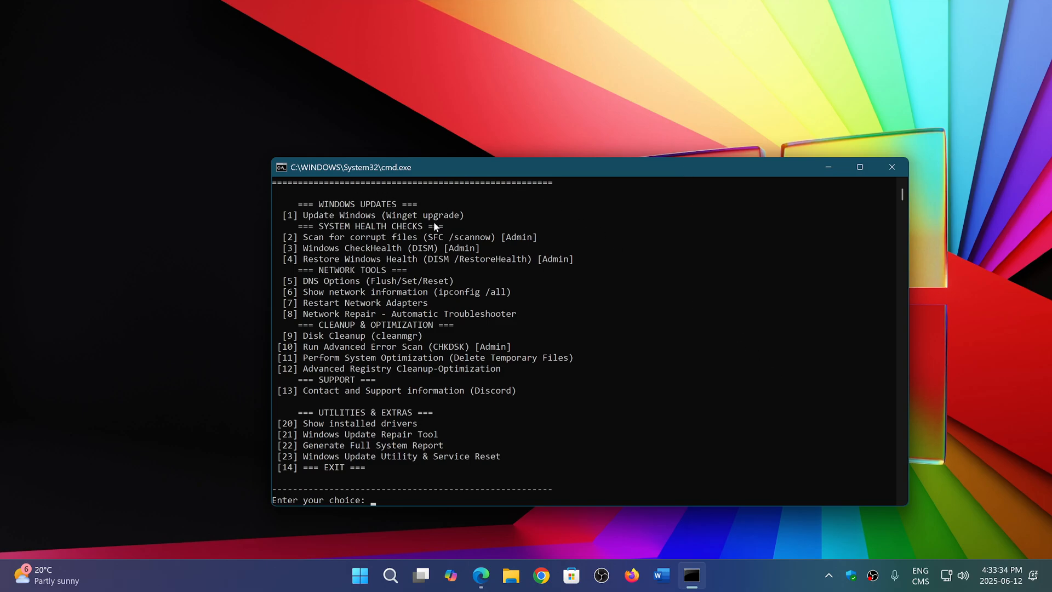
mouse_move(719, 283)
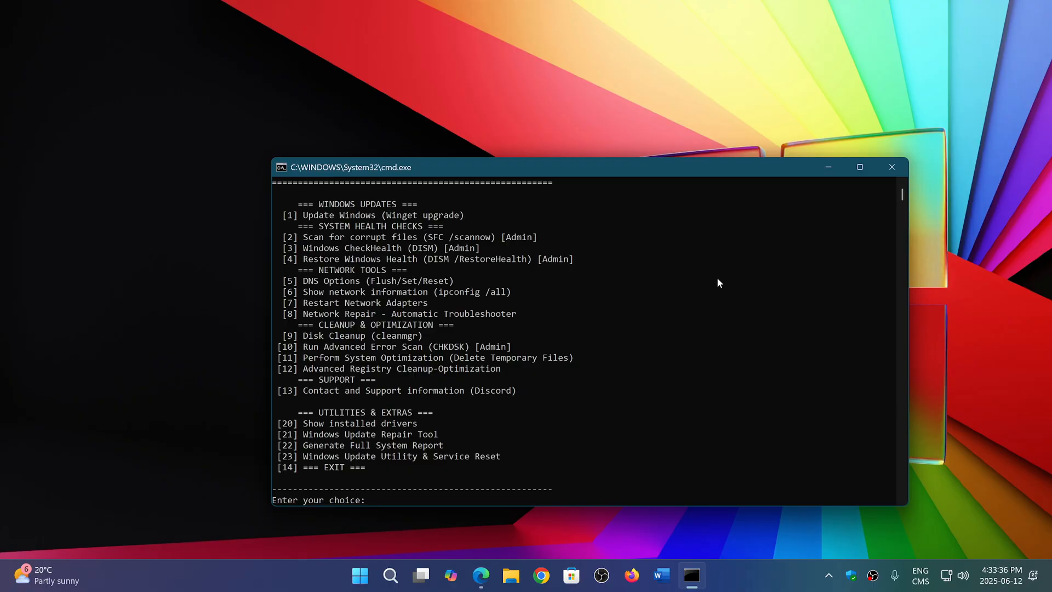
mouse_move(295, 235)
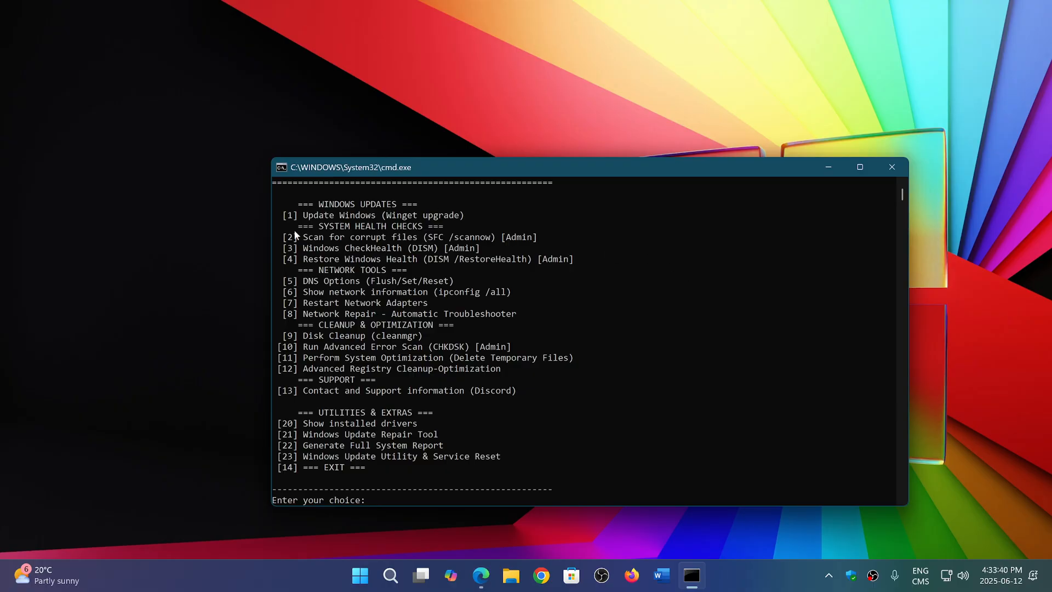
mouse_move(470, 242)
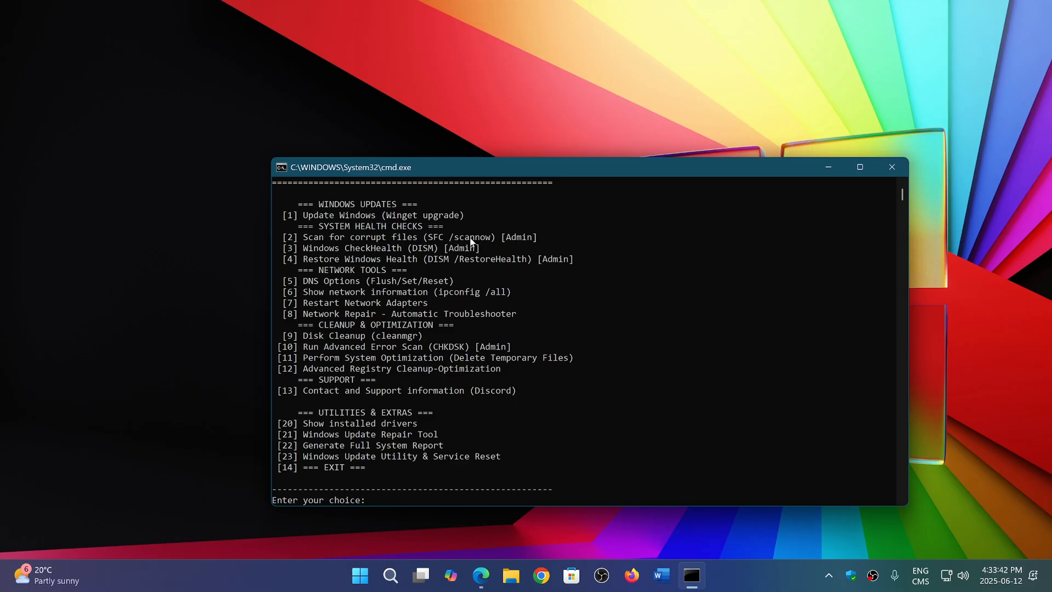
mouse_move(337, 254)
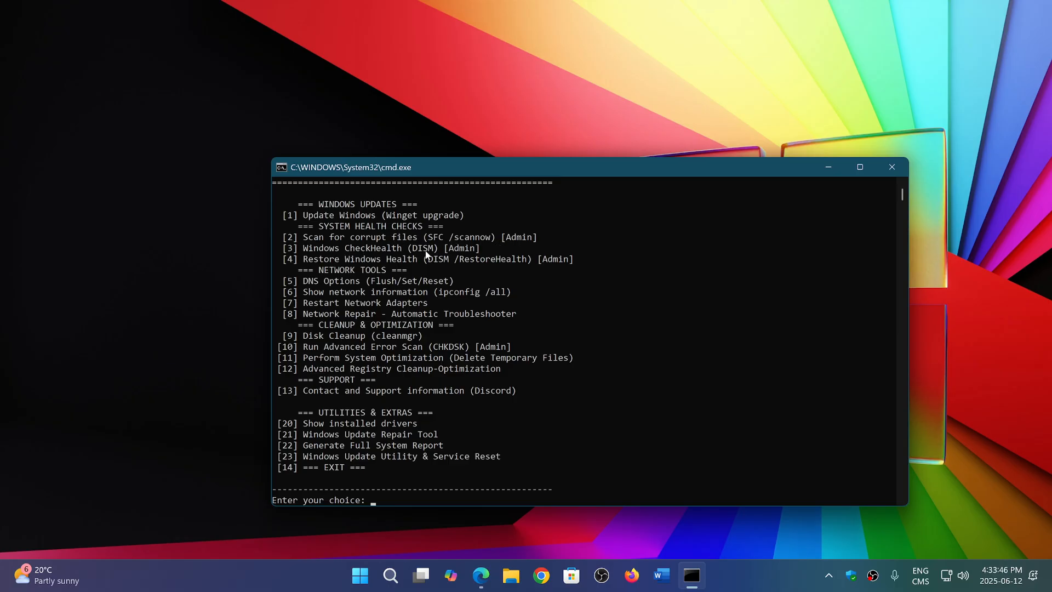
mouse_move(352, 269)
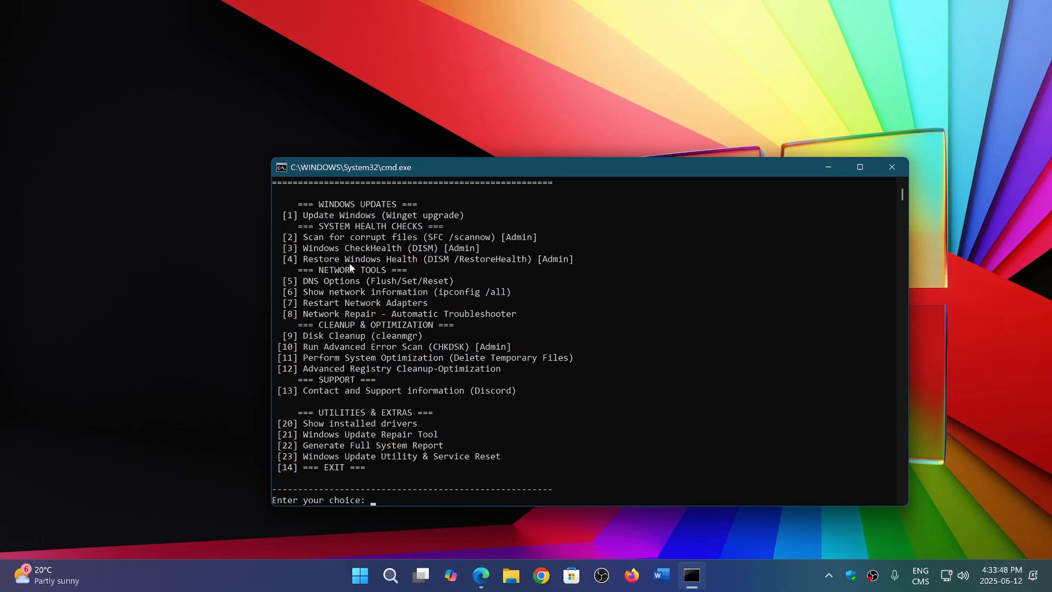
mouse_move(486, 269)
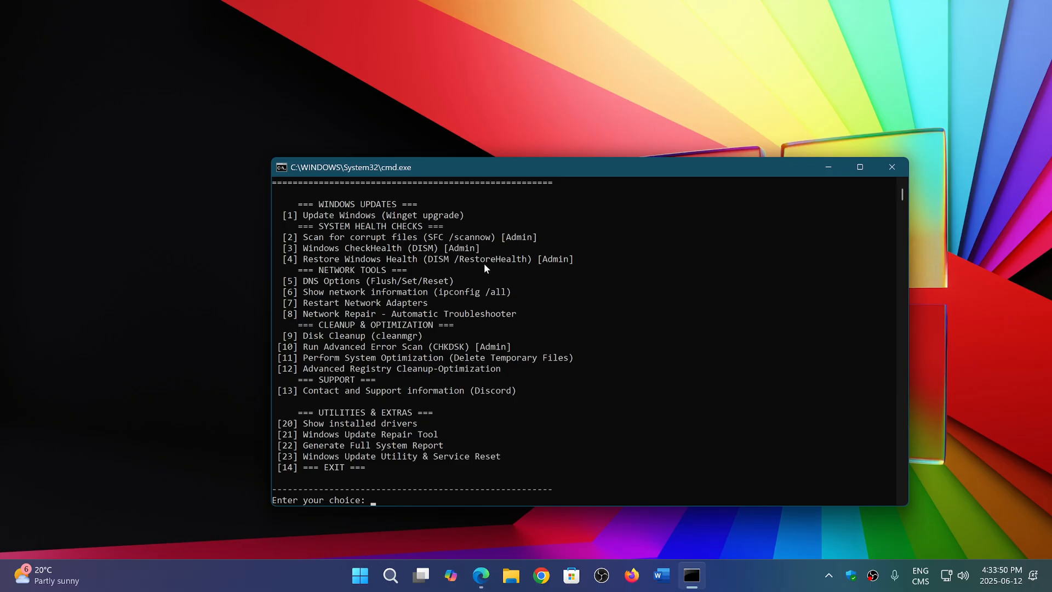
mouse_move(359, 284)
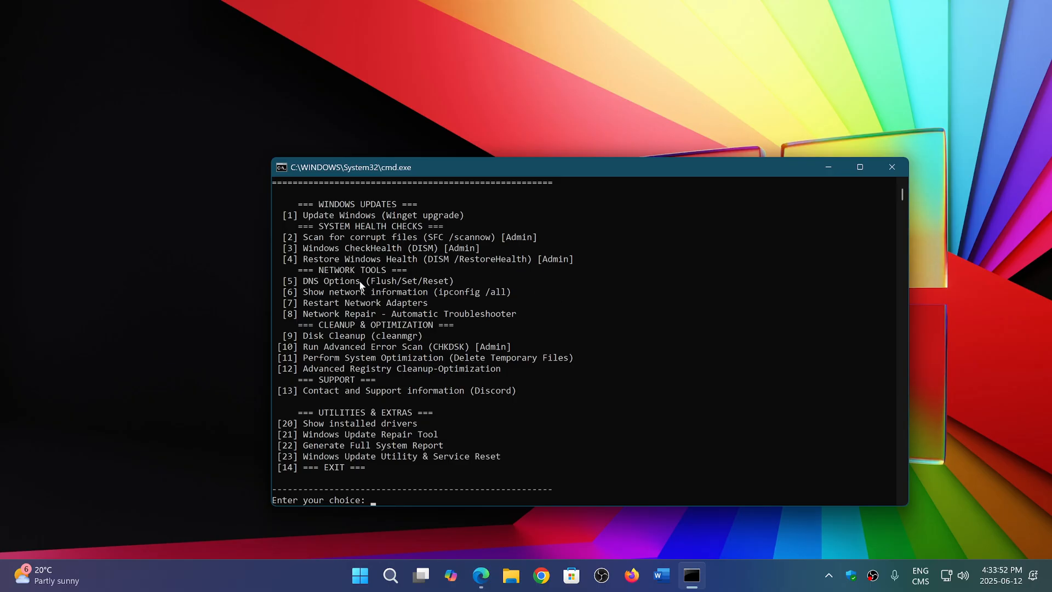
mouse_move(558, 342)
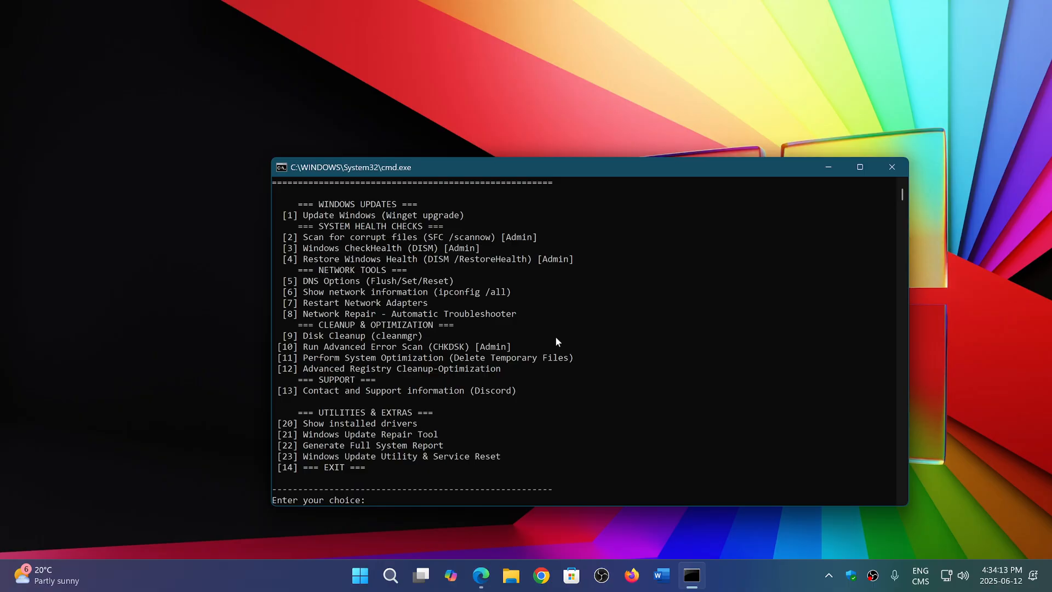
mouse_move(366, 434)
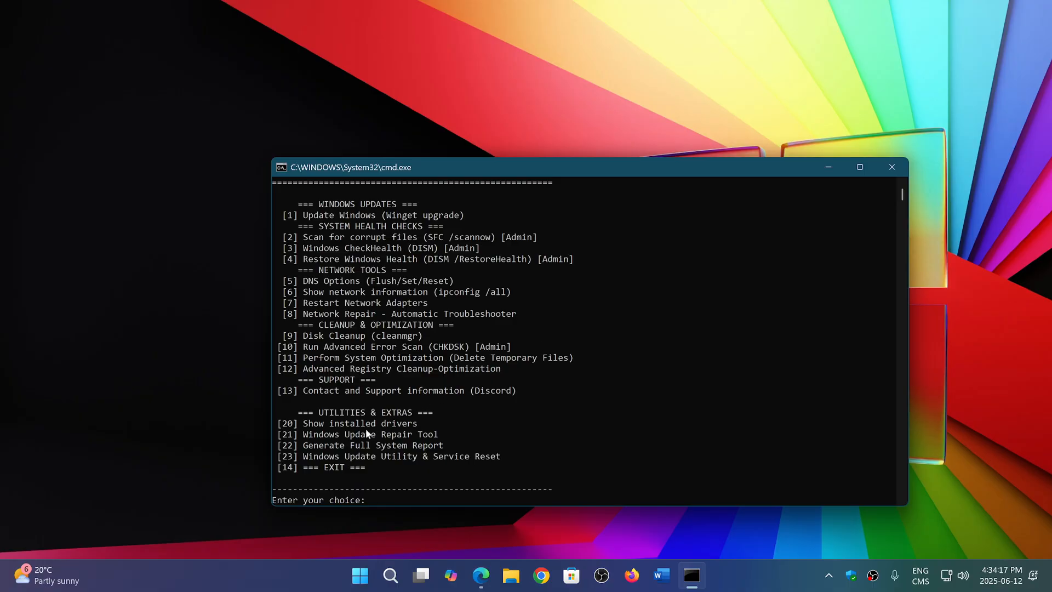
mouse_move(368, 412)
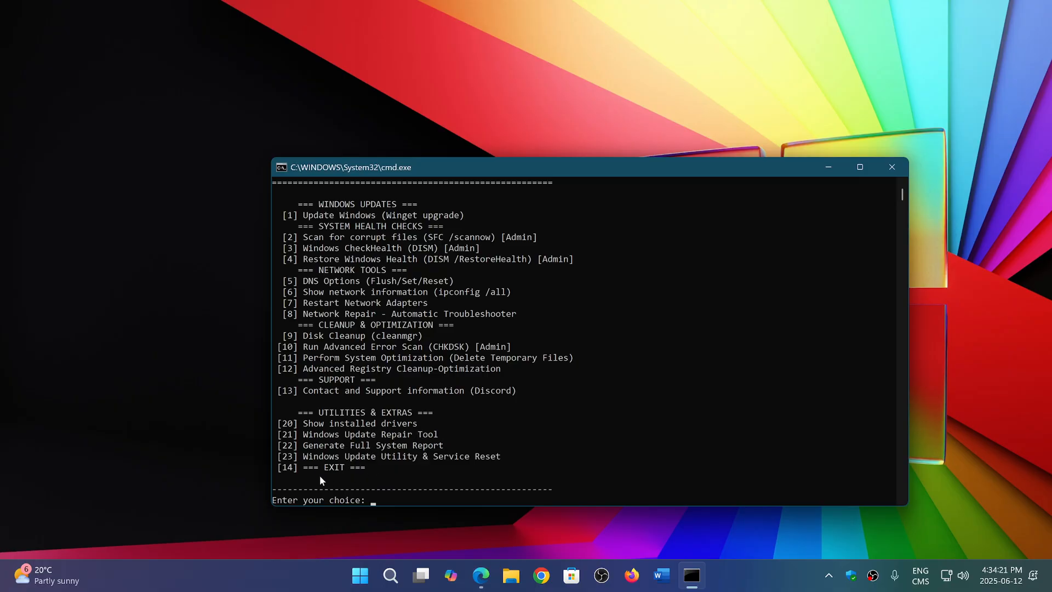
mouse_move(454, 448)
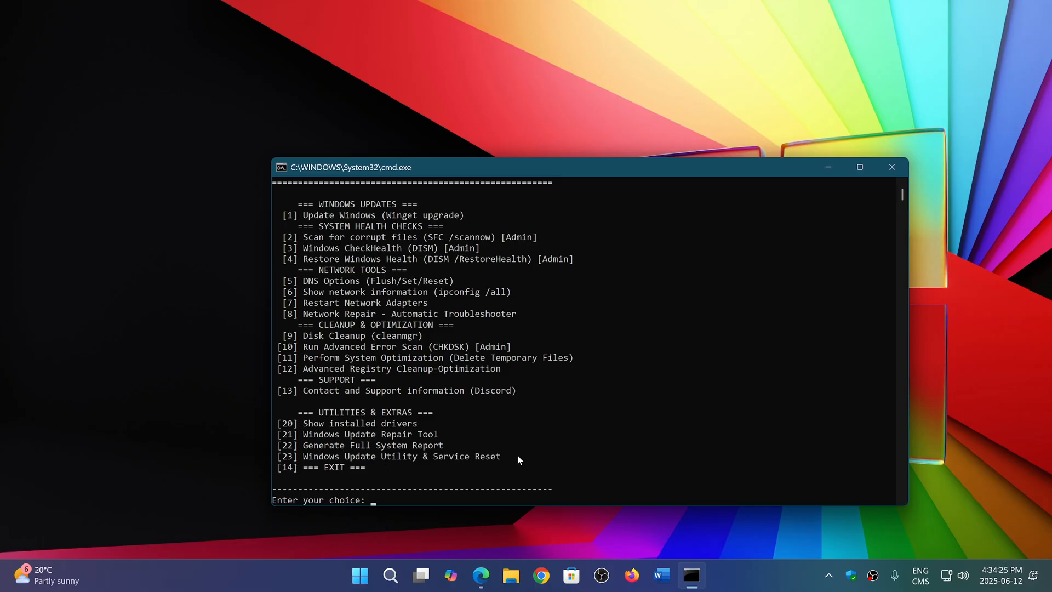
mouse_move(544, 462)
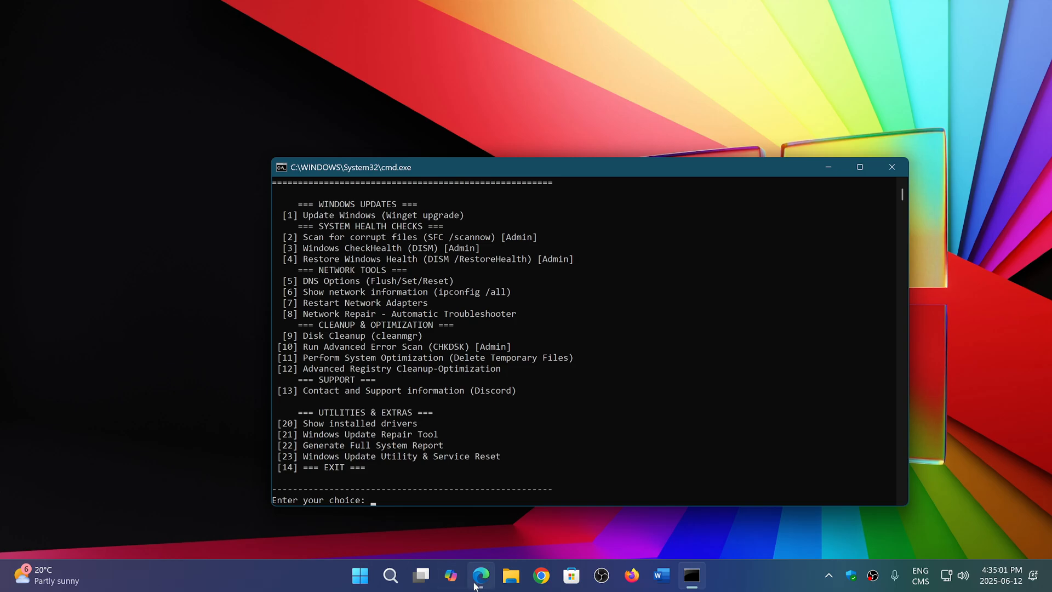
Switch back to Edge and scroll the release page down to the V2.9.5 .bat asset.
left_click(481, 576)
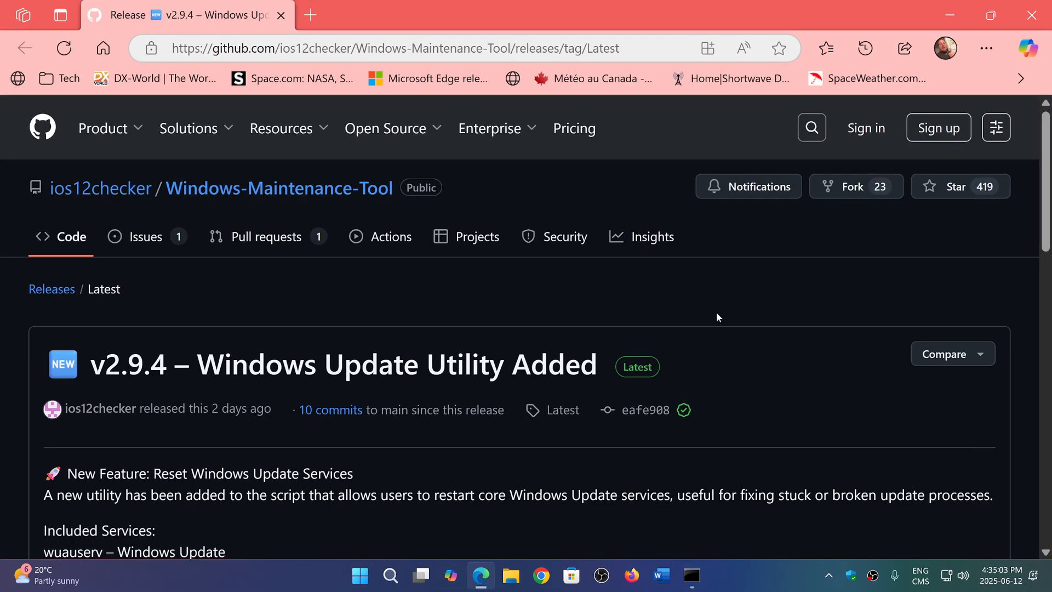
scroll("down", 3)
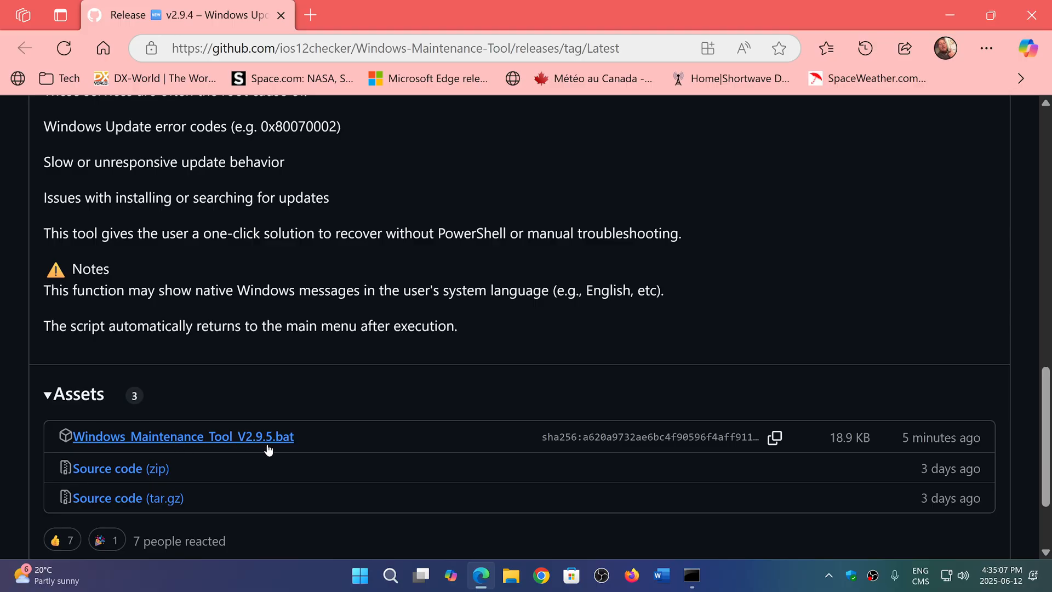
mouse_move(464, 352)
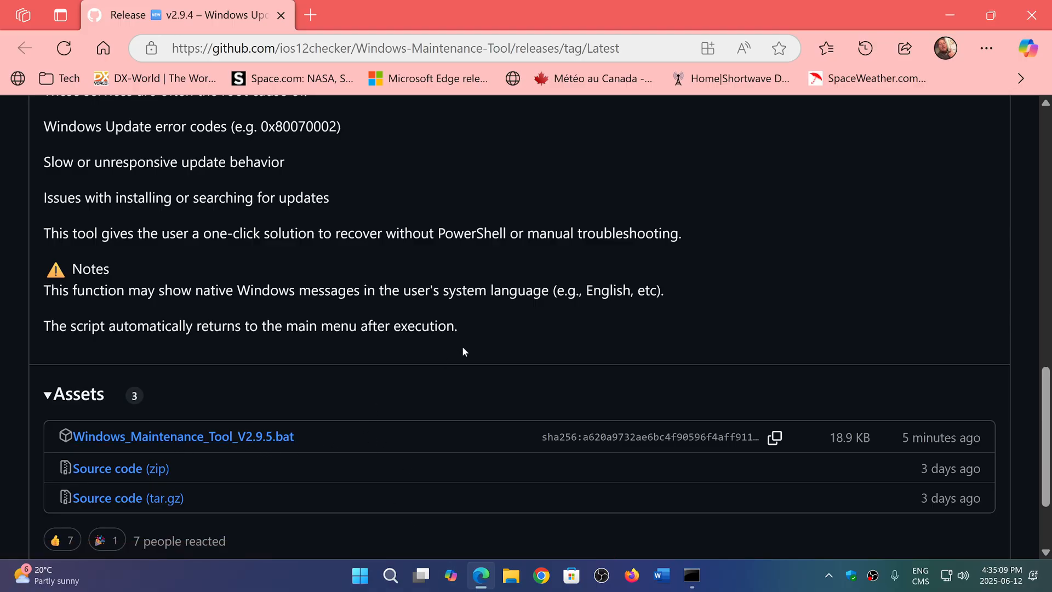